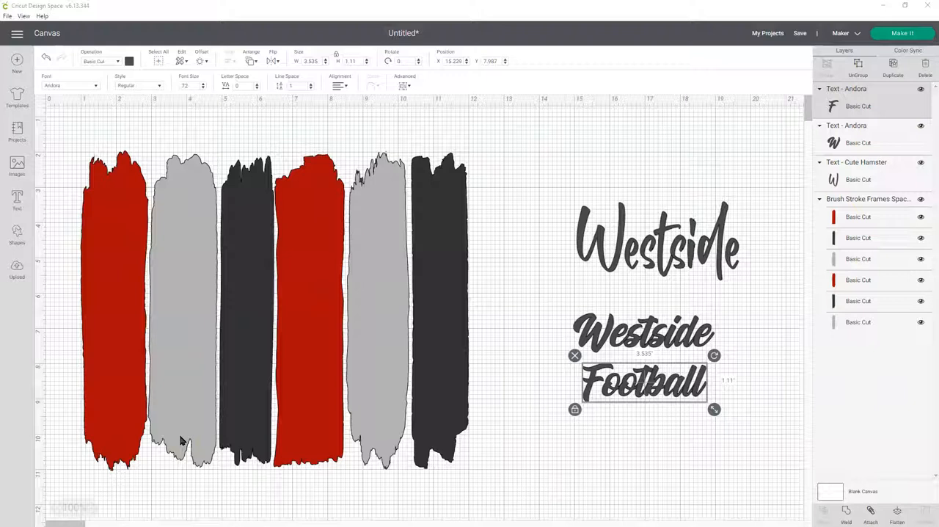
mouse_move(756, 258)
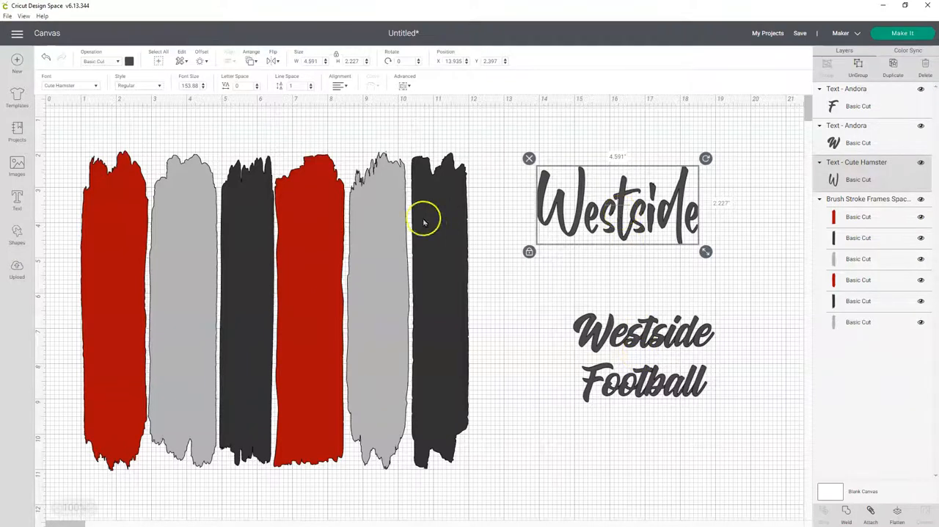
- Move the Westside script onto the brush strokes, enlarge it to about 10.4 inches, and remove 'Westside Football'
left_click_drag(617, 205, 213, 264)
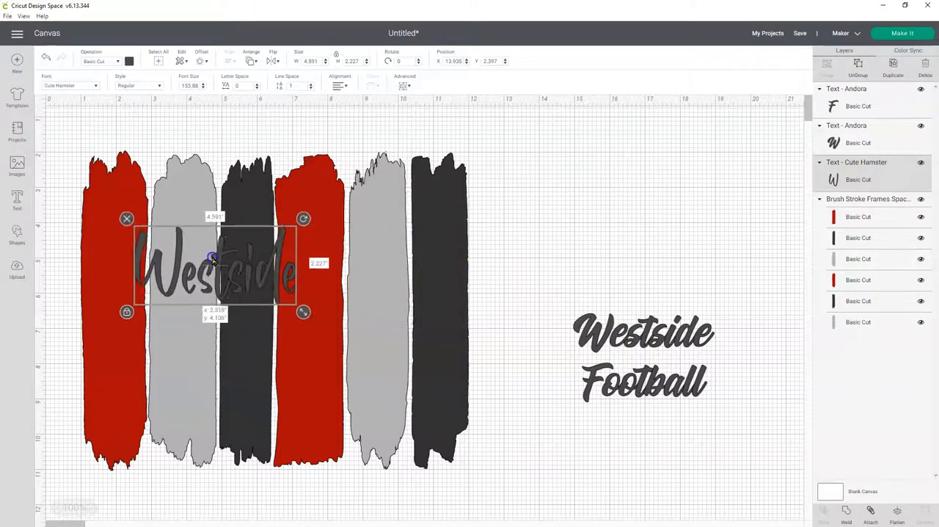
left_click_drag(303, 312, 442, 399)
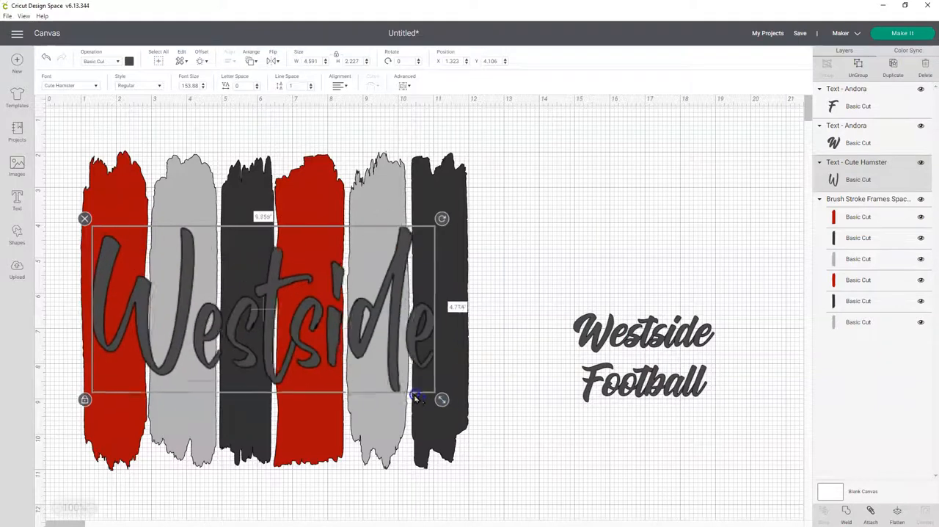
left_click_drag(442, 399, 466, 411)
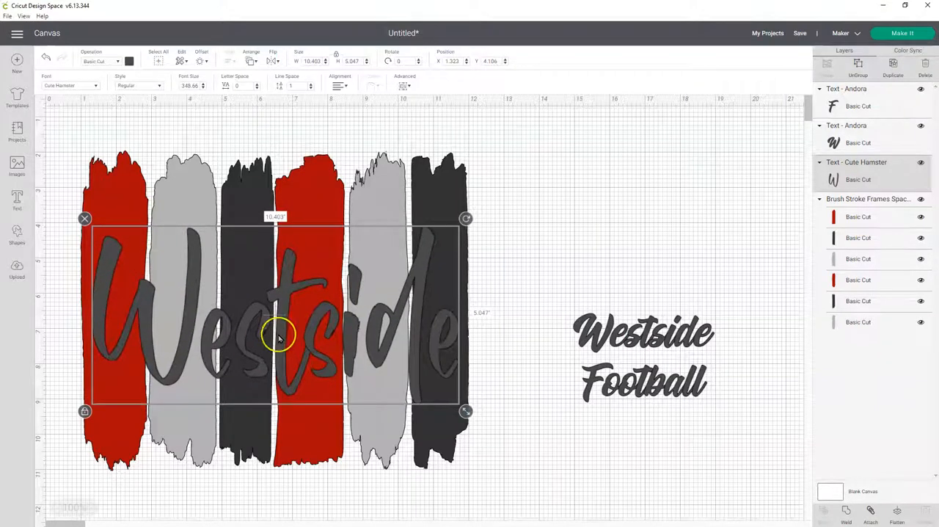
left_click_drag(279, 338, 333, 323)
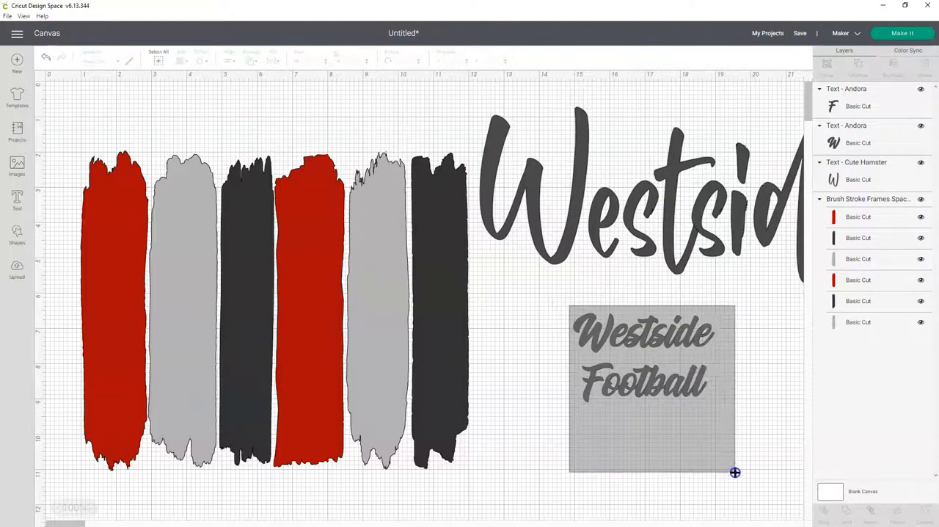
left_click(651, 386)
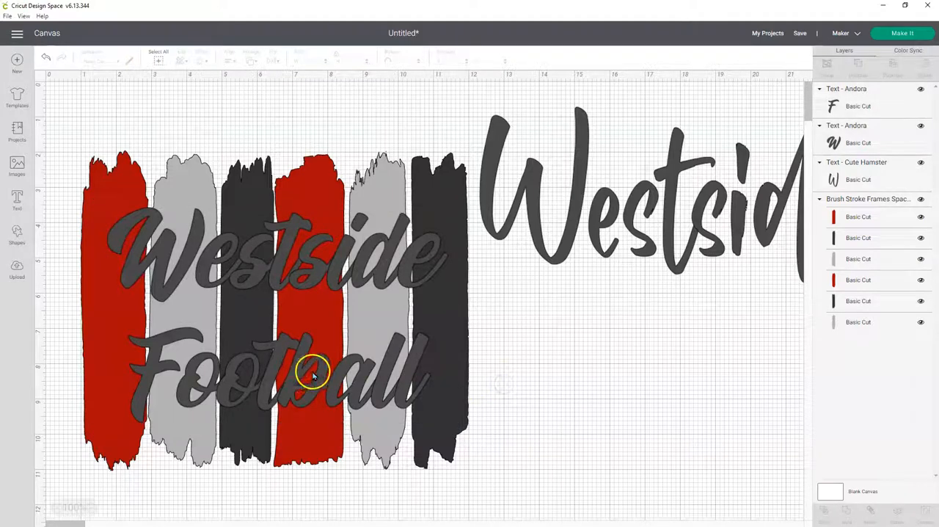
left_click(313, 371)
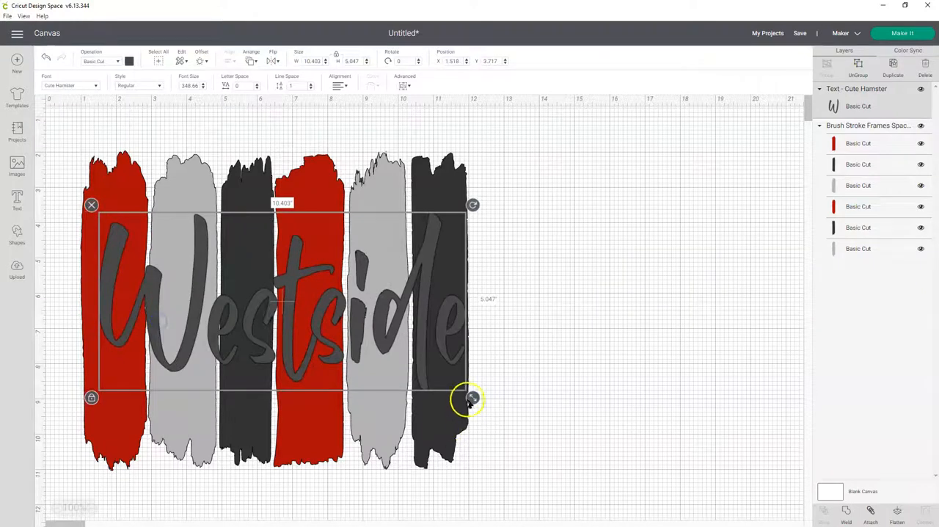
- Shrink the Westside script to about 9.97 inches wide and centre it over the strokes
left_click_drag(469, 400, 464, 394)
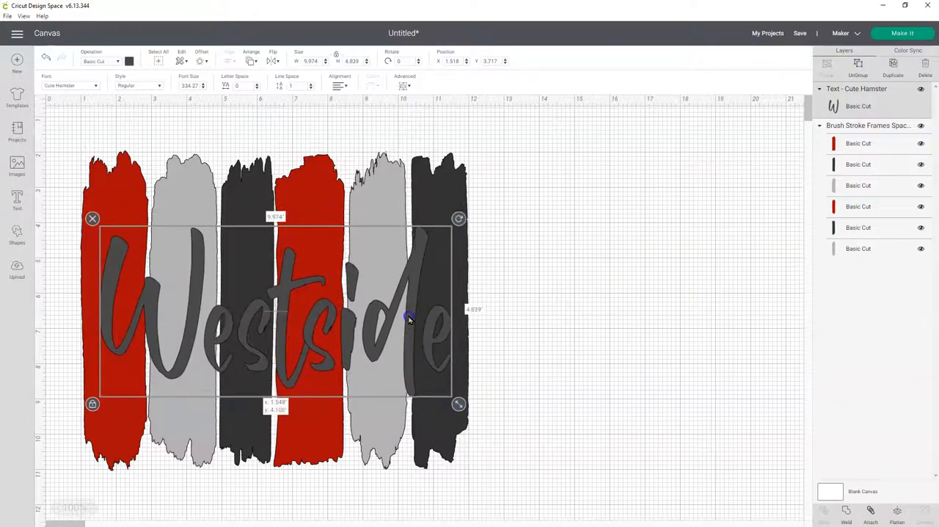
left_click_drag(410, 318, 408, 321)
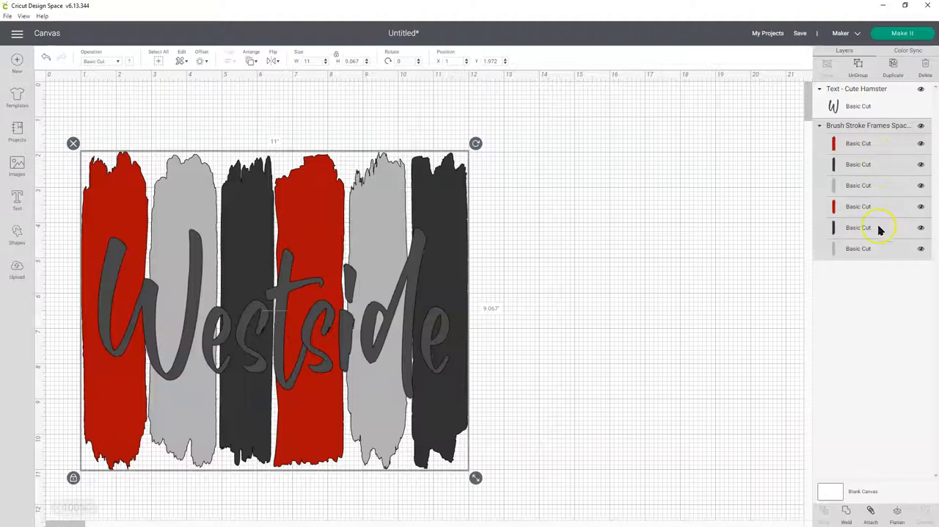
- Ungroup the six brush strokes and weld the Westside letters into a single shape
right_click(455, 176)
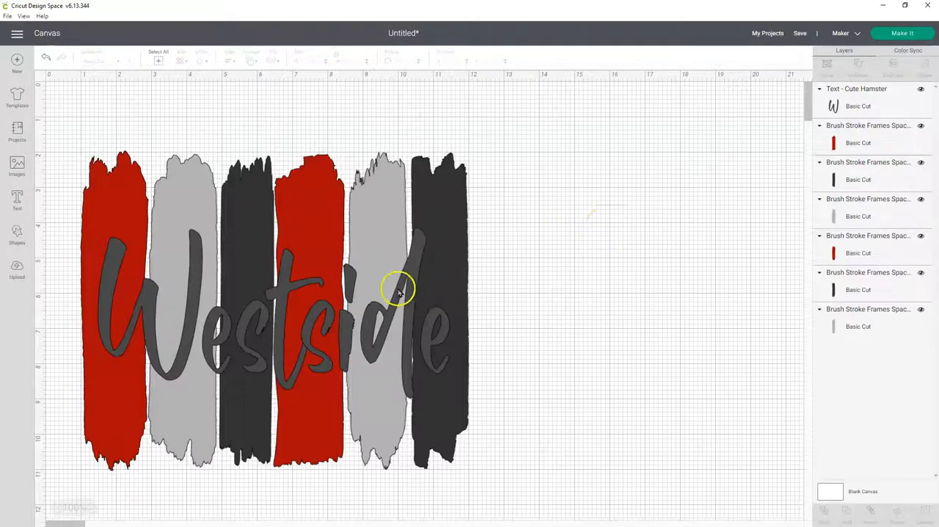
left_click(400, 286)
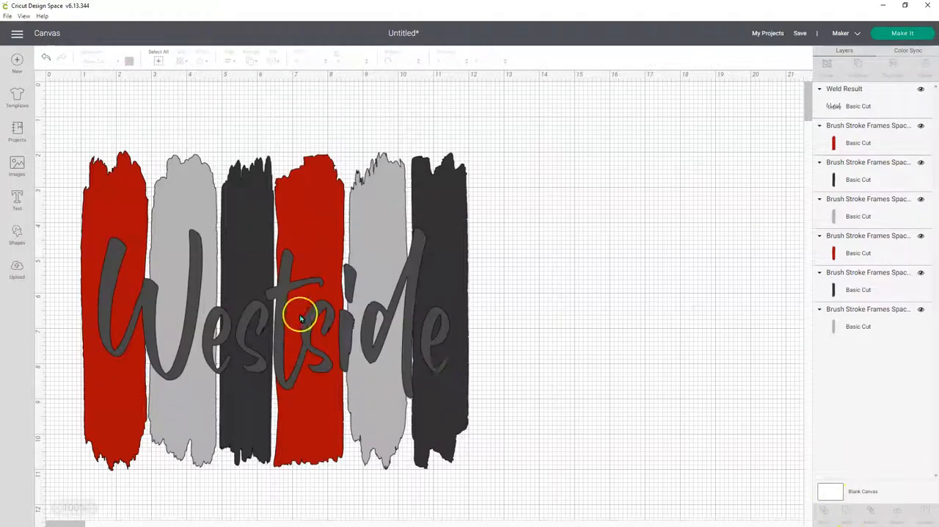
mouse_move(330, 330)
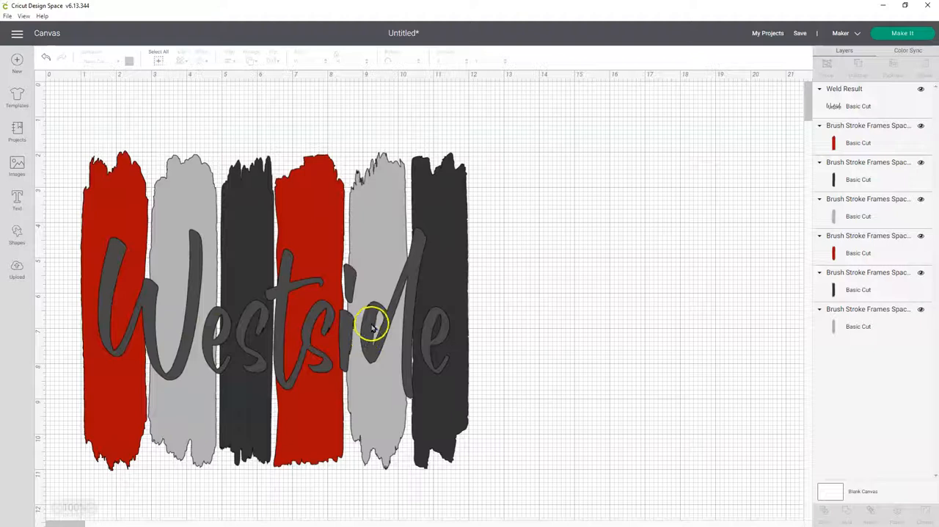
mouse_move(466, 323)
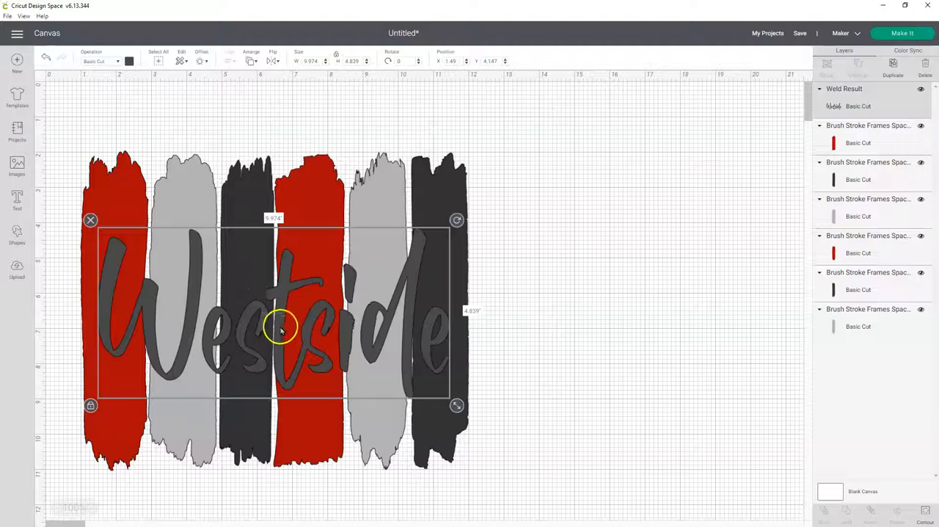
mouse_move(224, 99)
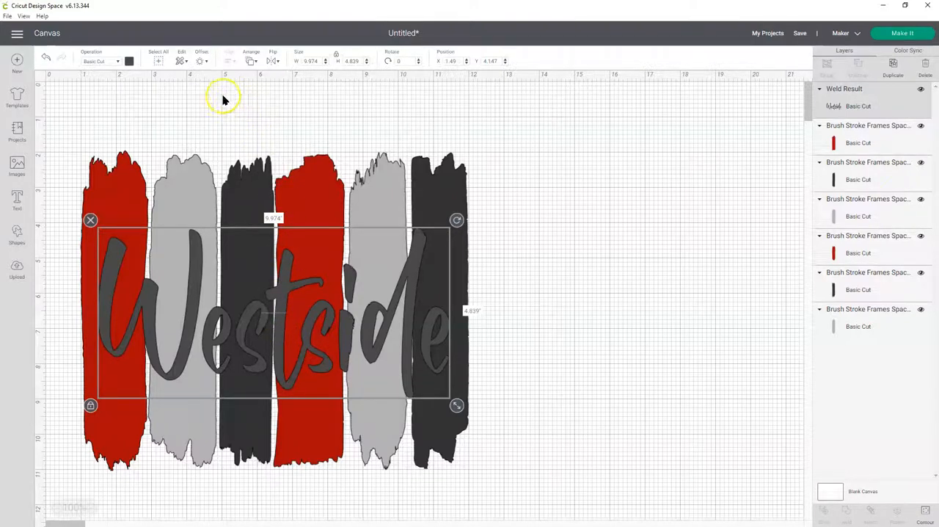
- Add an offset outline of about 0.097 in around the welded Westside script
left_click(202, 60)
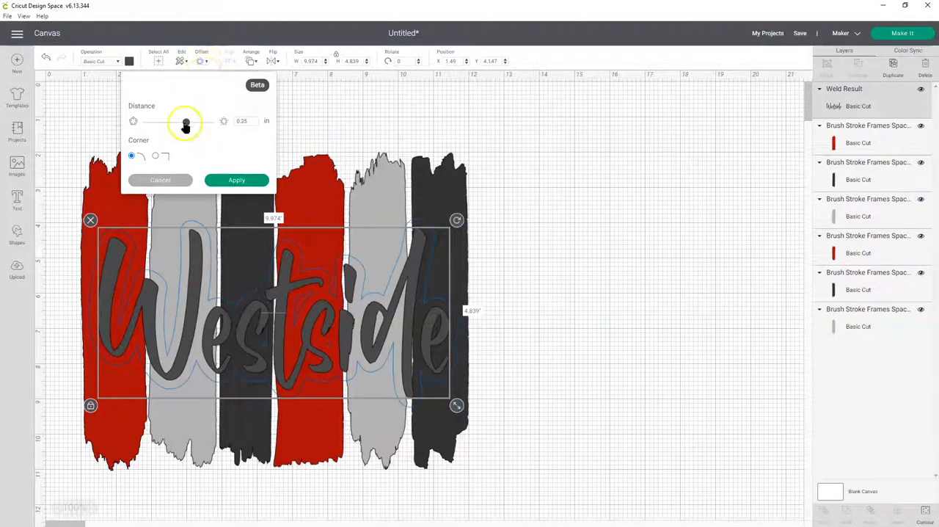
left_click_drag(185, 122, 183, 121)
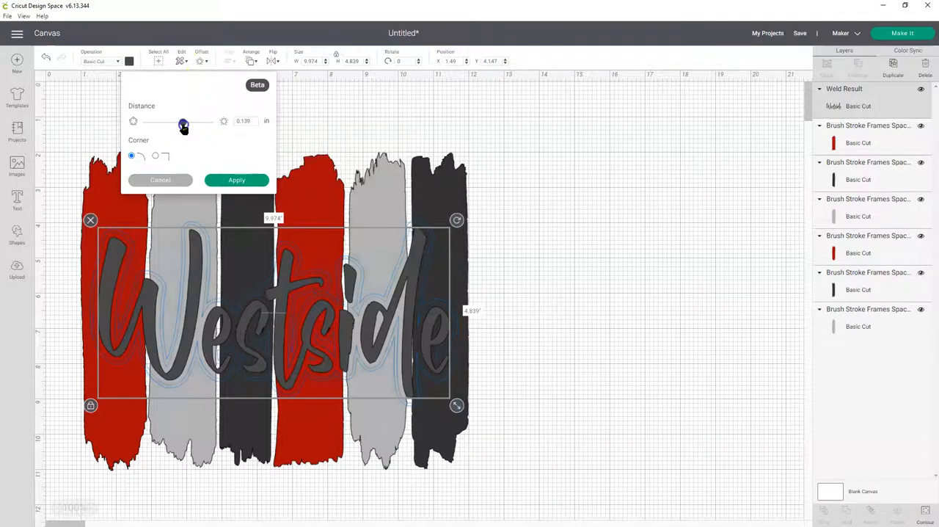
left_click_drag(183, 121, 182, 121)
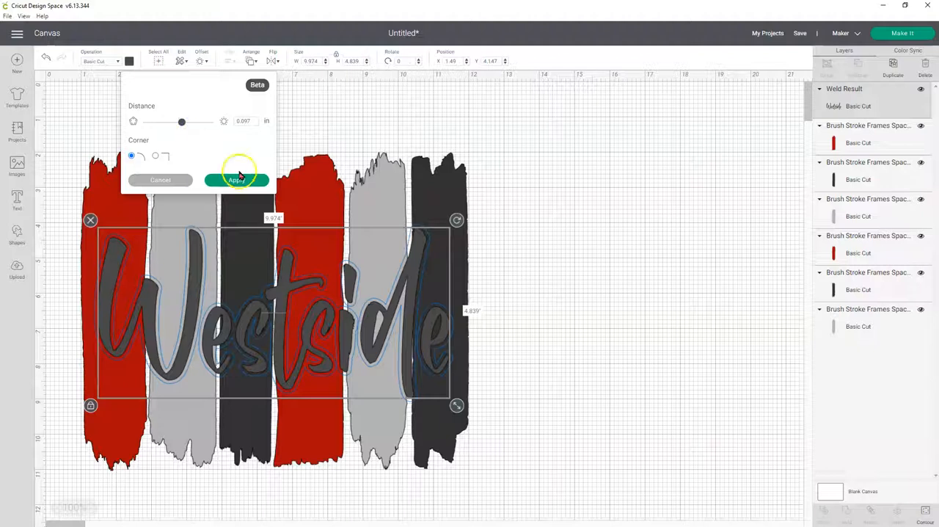
left_click(236, 179)
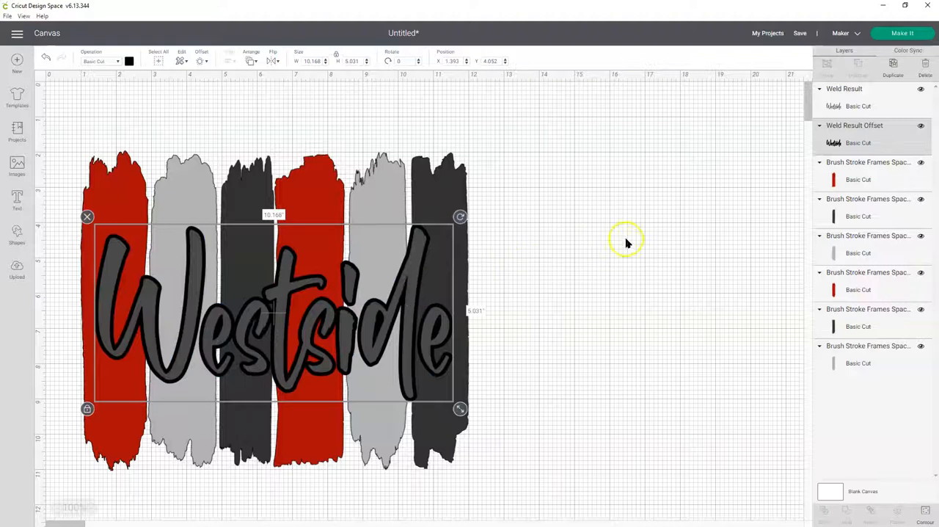
mouse_move(885, 141)
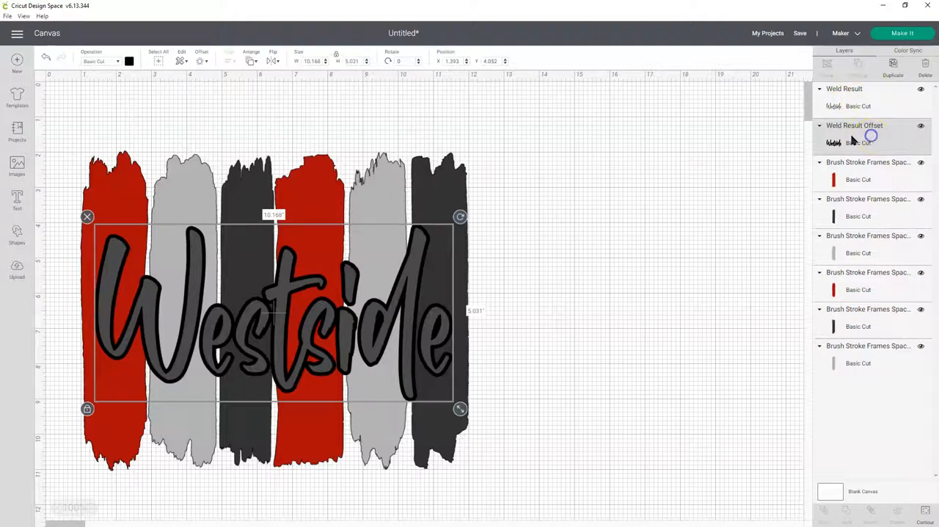
mouse_move(878, 143)
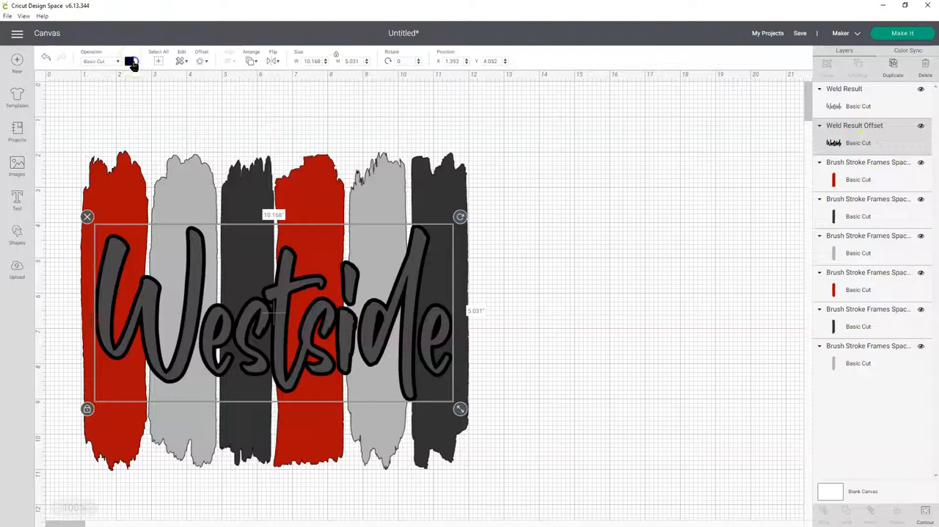
- Change the Weld Result Offset outline colour from black to white
left_click(132, 61)
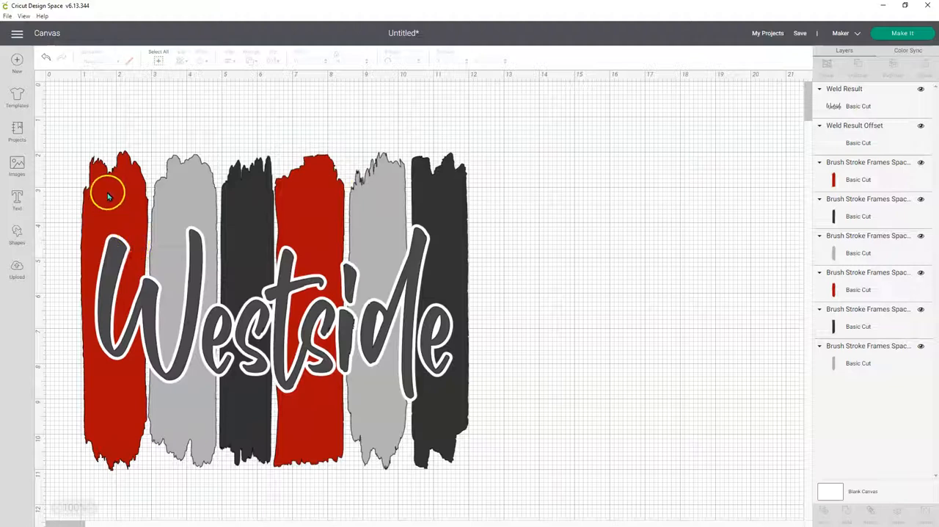
mouse_move(457, 208)
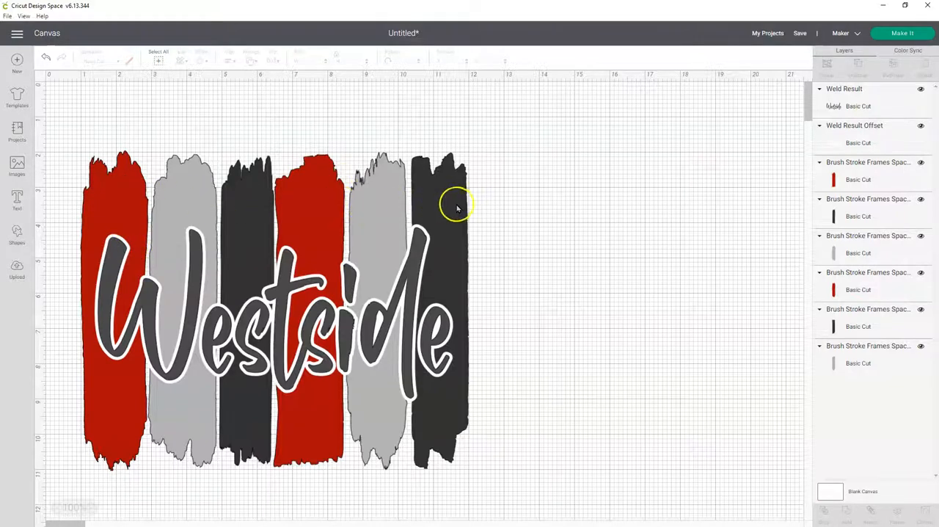
mouse_move(77, 182)
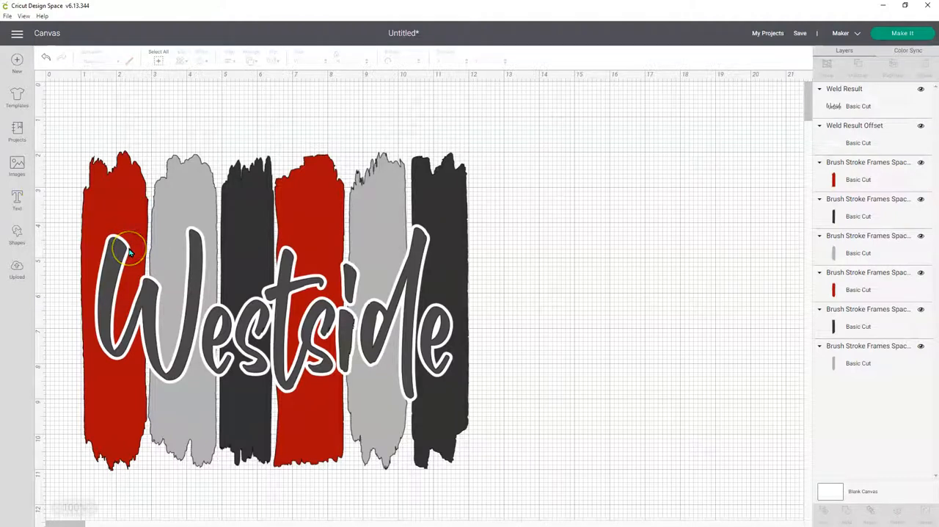
mouse_move(115, 187)
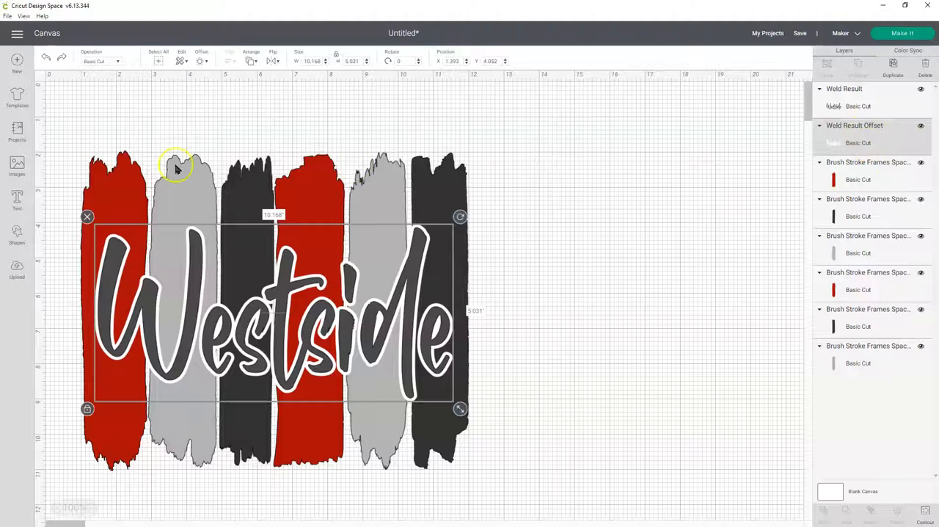
mouse_move(126, 182)
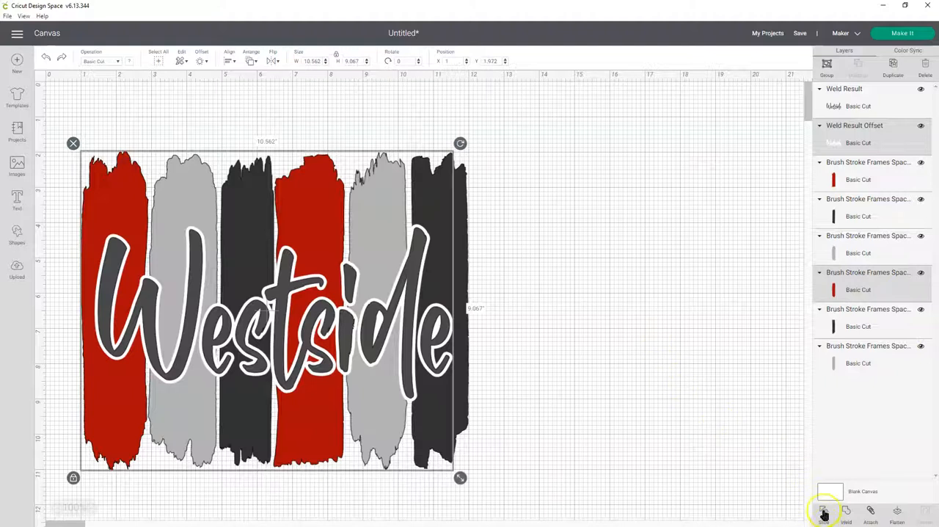
- Slice the white outline text with the first red stroke and move the leftover W aside
left_click(824, 512)
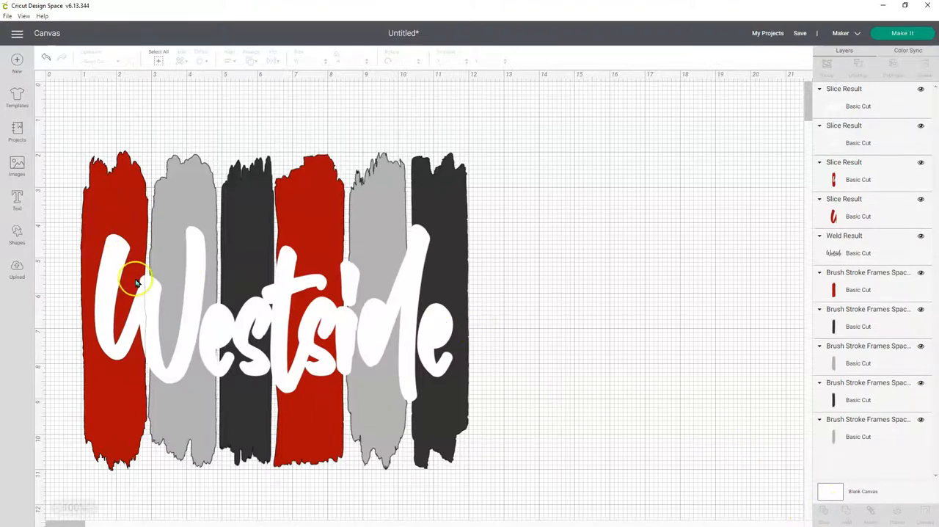
mouse_move(884, 89)
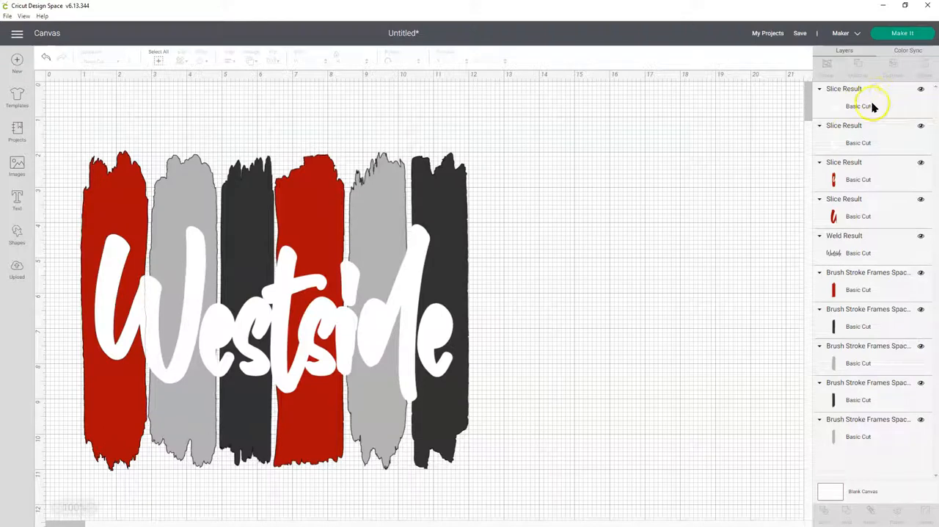
mouse_move(858, 159)
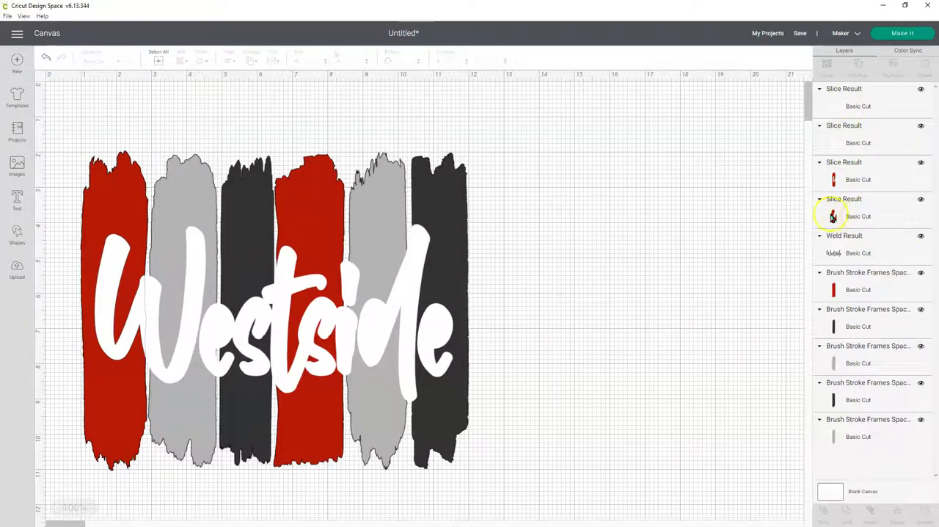
left_click(833, 215)
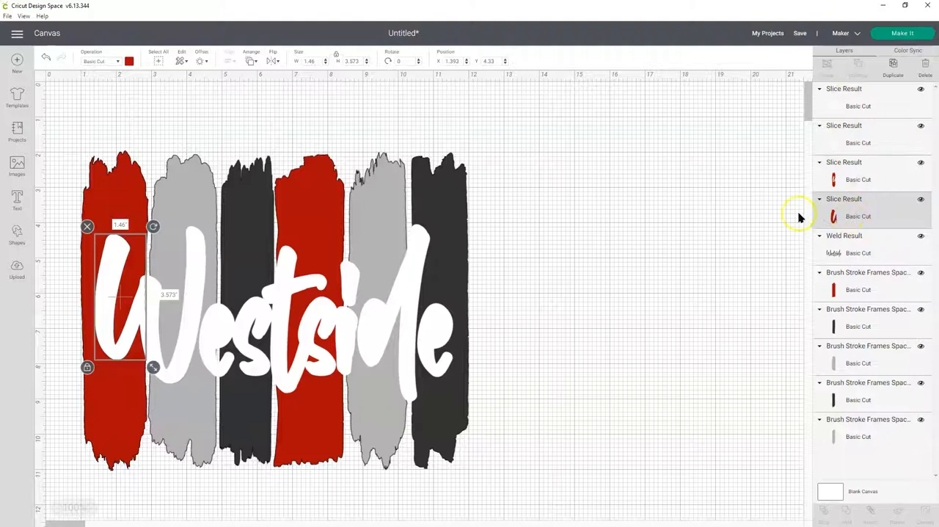
mouse_move(869, 216)
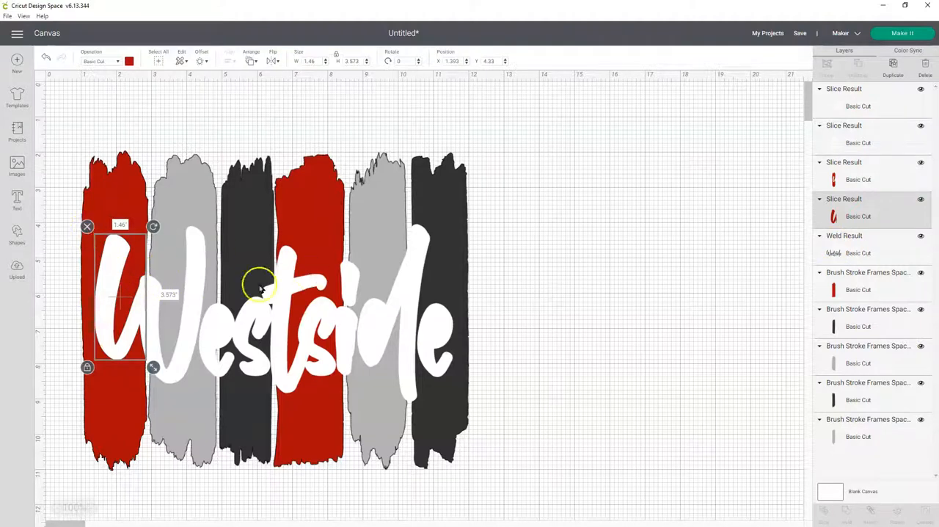
left_click_drag(121, 294, 645, 267)
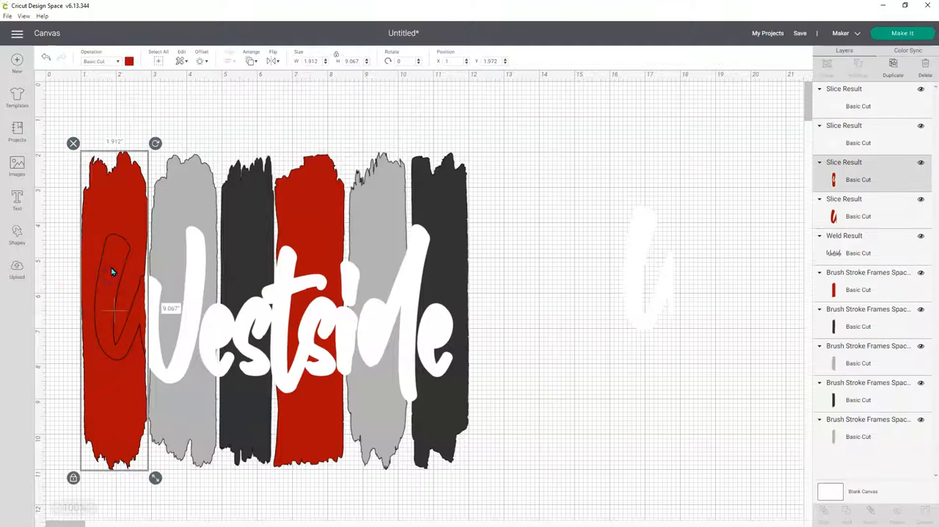
mouse_move(509, 198)
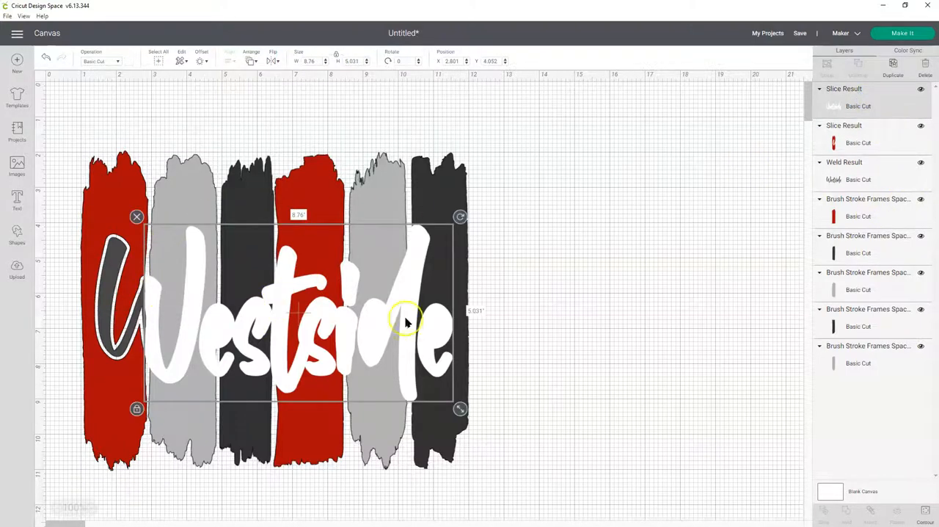
mouse_move(197, 182)
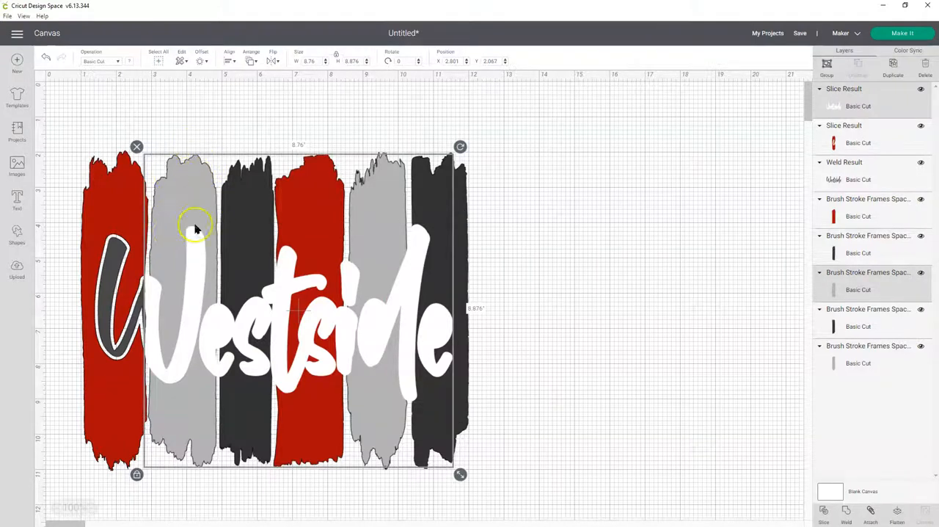
mouse_move(752, 167)
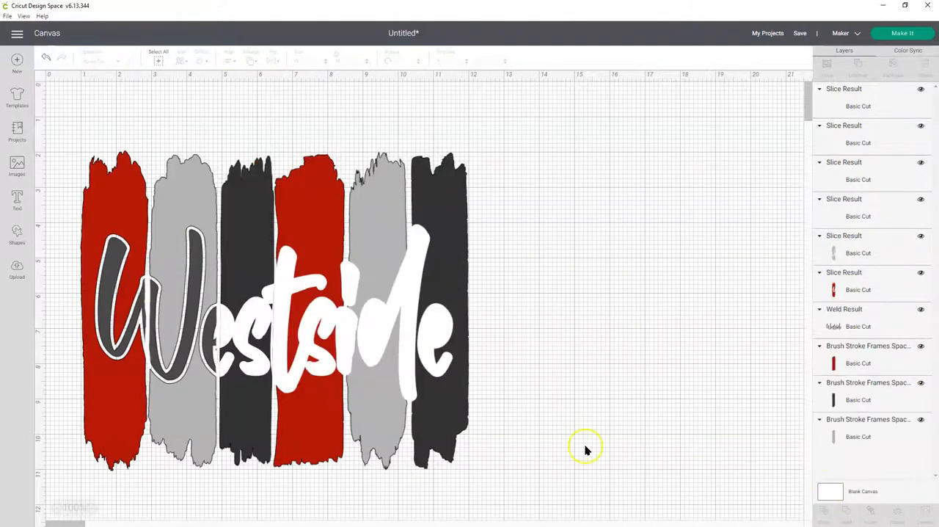
- Select the white Westside lettering to slice it with the black third stroke
left_click(858, 215)
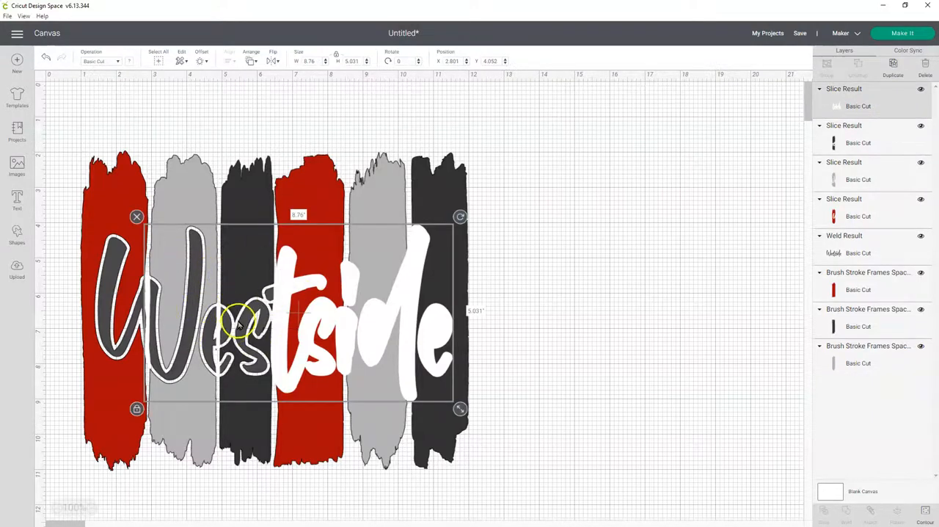
mouse_move(179, 120)
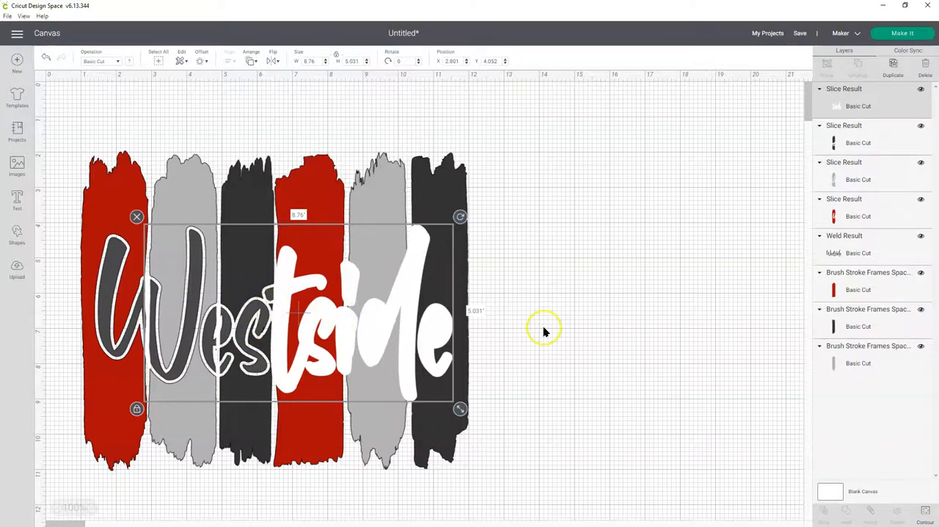
mouse_move(649, 345)
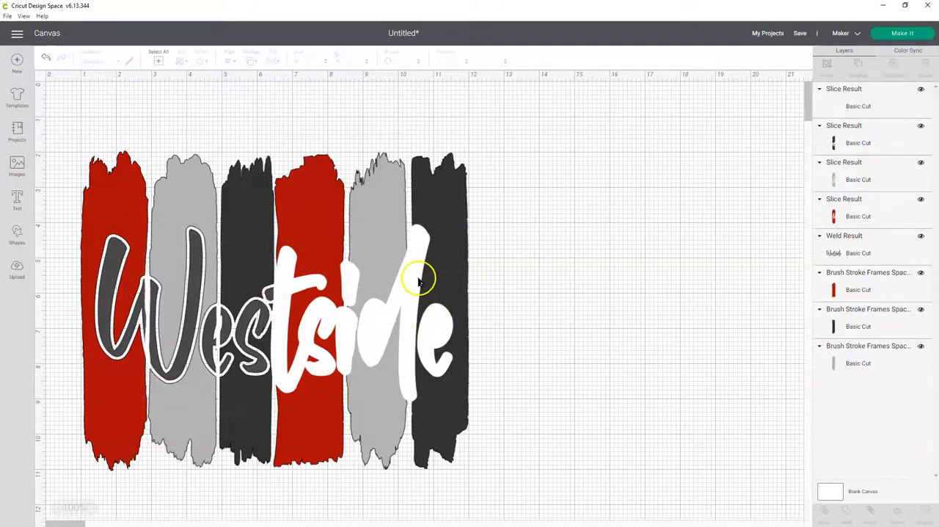
- Slice the white lettering with the second red brush stroke
left_click(418, 279)
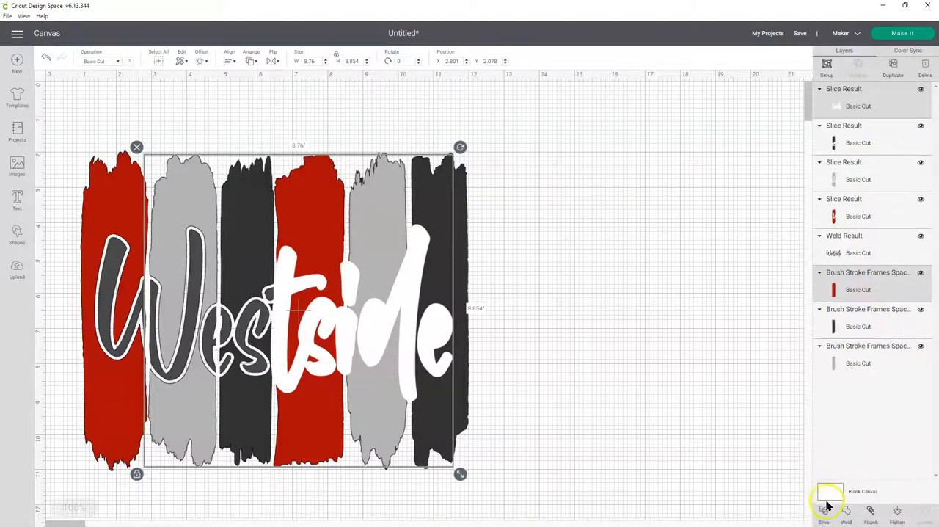
left_click(825, 512)
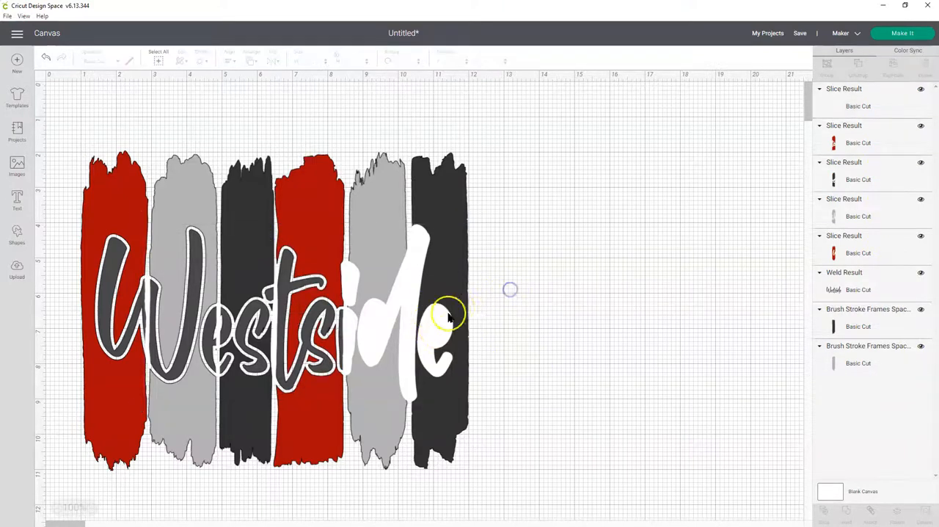
- Slice the lettering with the second gray stroke and delete the leftover white pieces
left_click(448, 315)
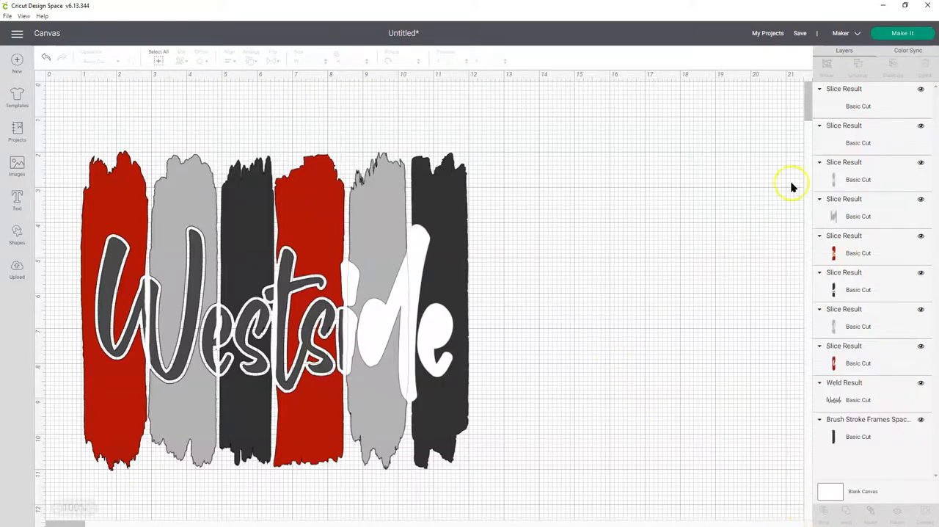
left_click(859, 216)
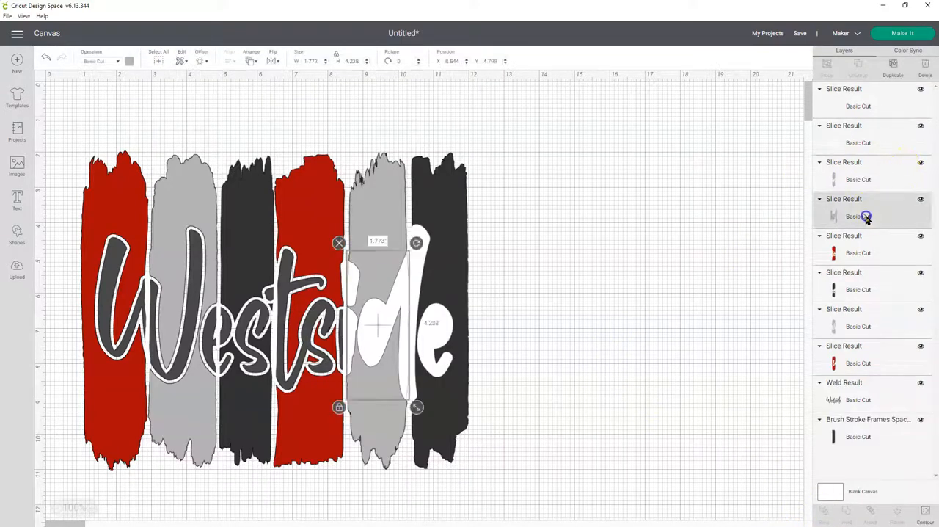
right_click(866, 215)
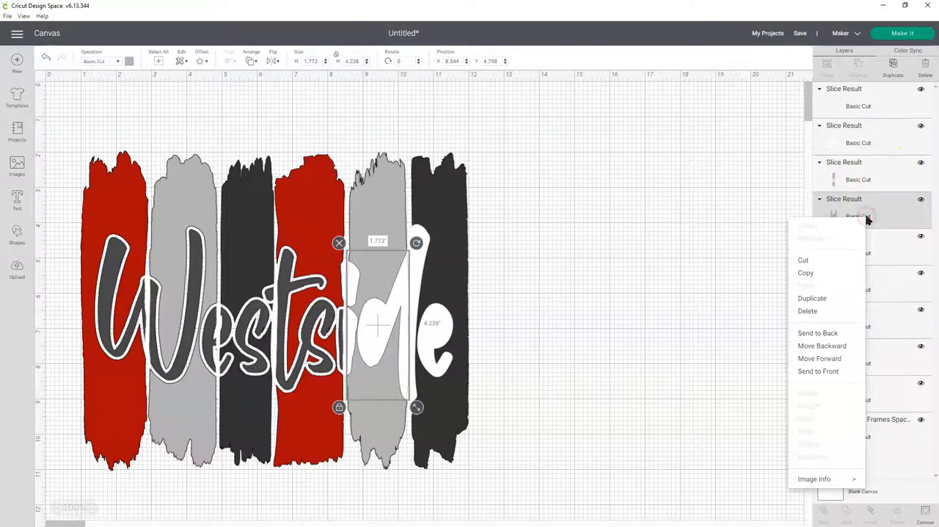
left_click(865, 216)
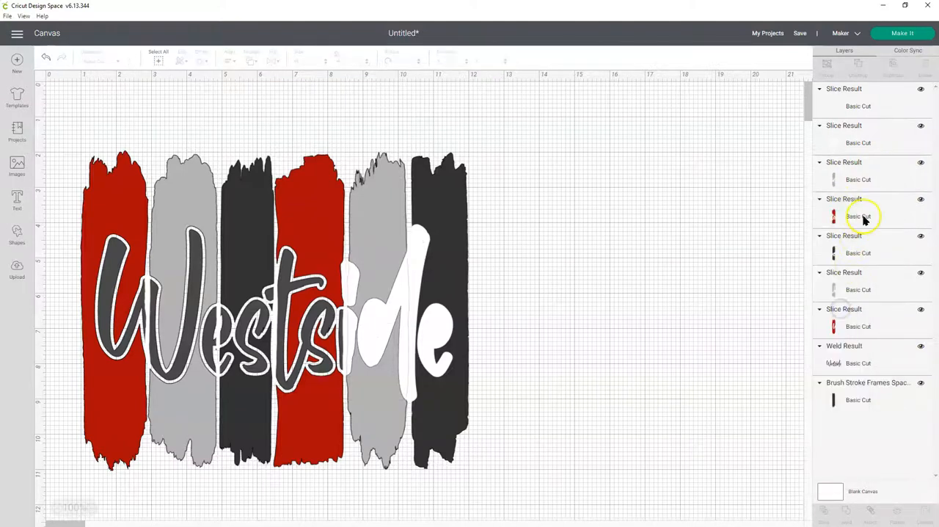
left_click(859, 142)
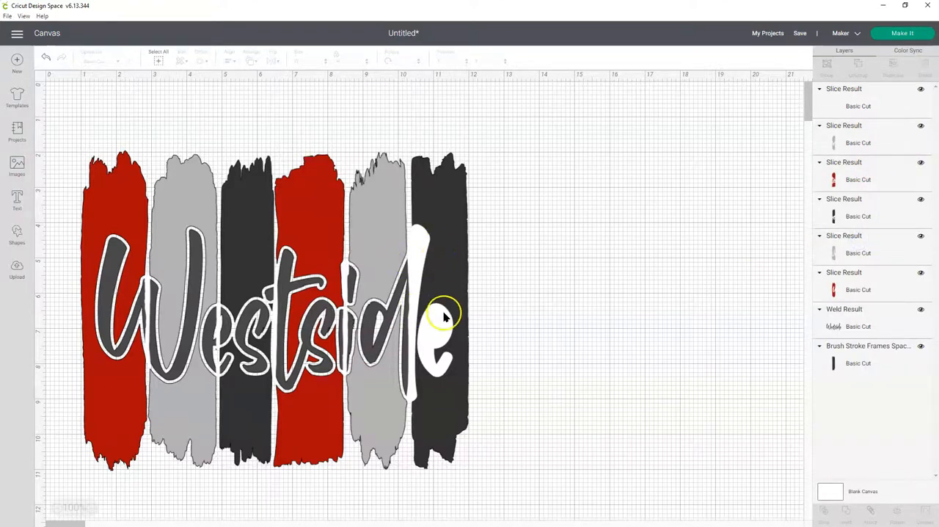
- Slice the lettering with the last black stroke and delete the remaining leftover pieces
left_click(443, 316)
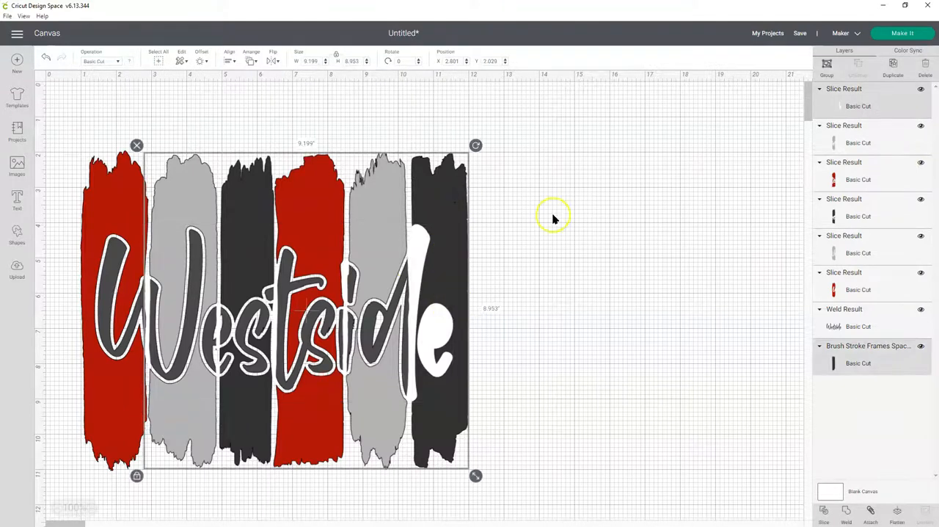
left_click(870, 363)
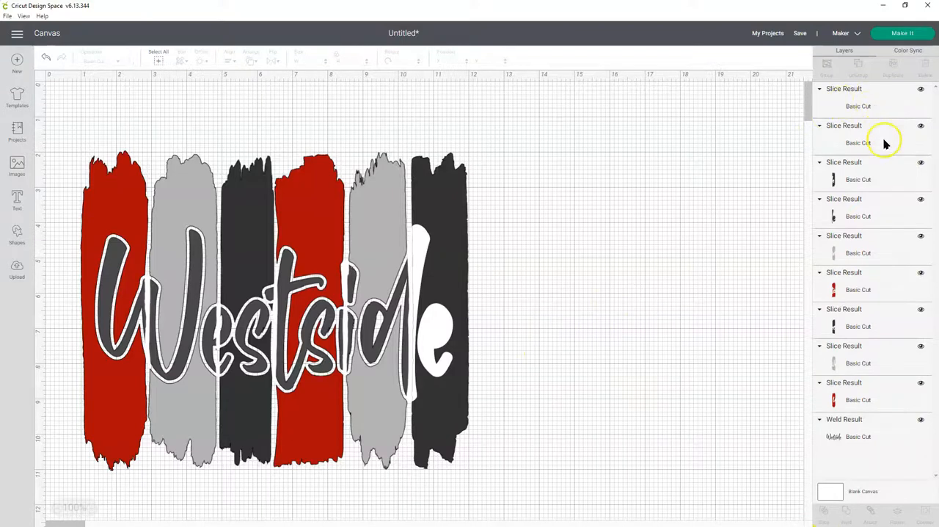
right_click(857, 142)
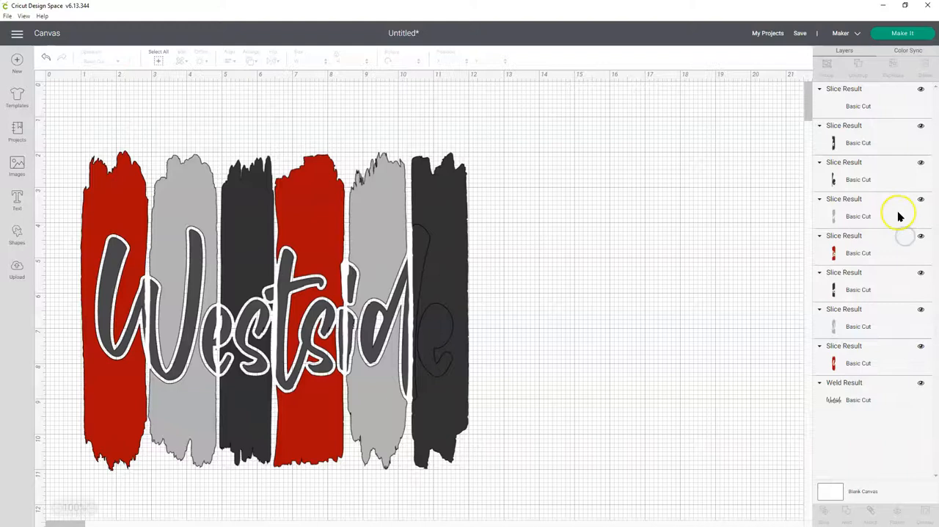
left_click(859, 179)
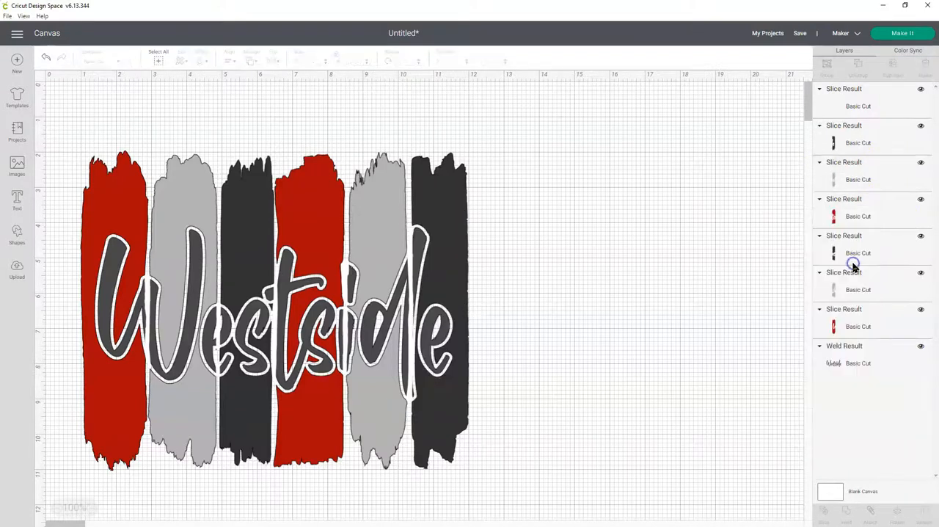
left_click(858, 105)
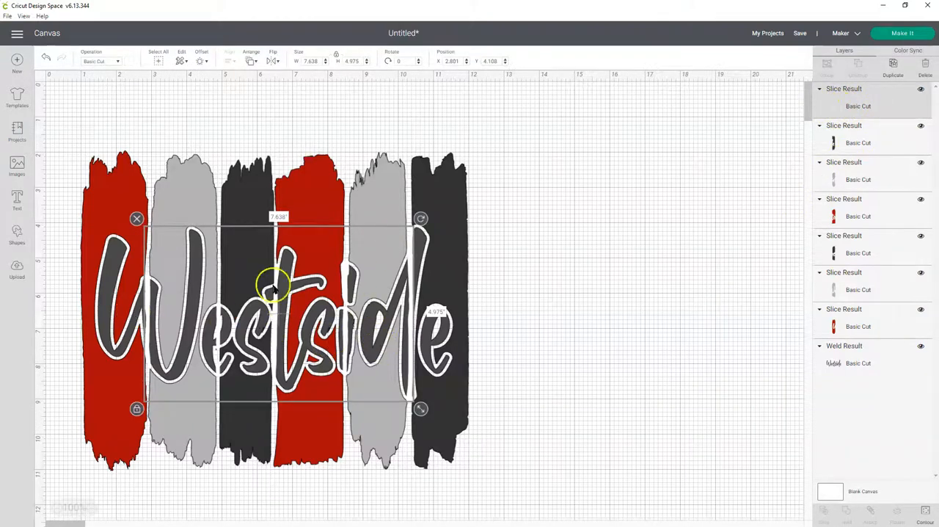
right_click(844, 88)
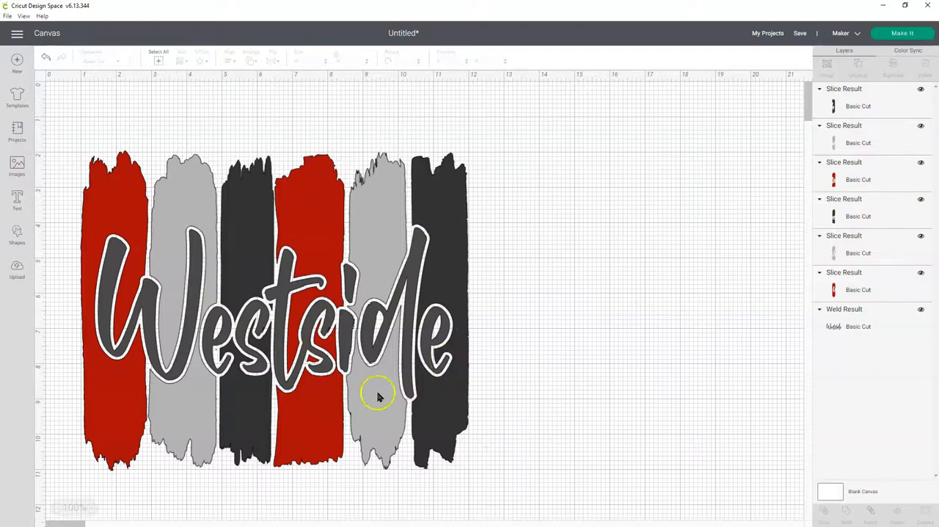
mouse_move(374, 235)
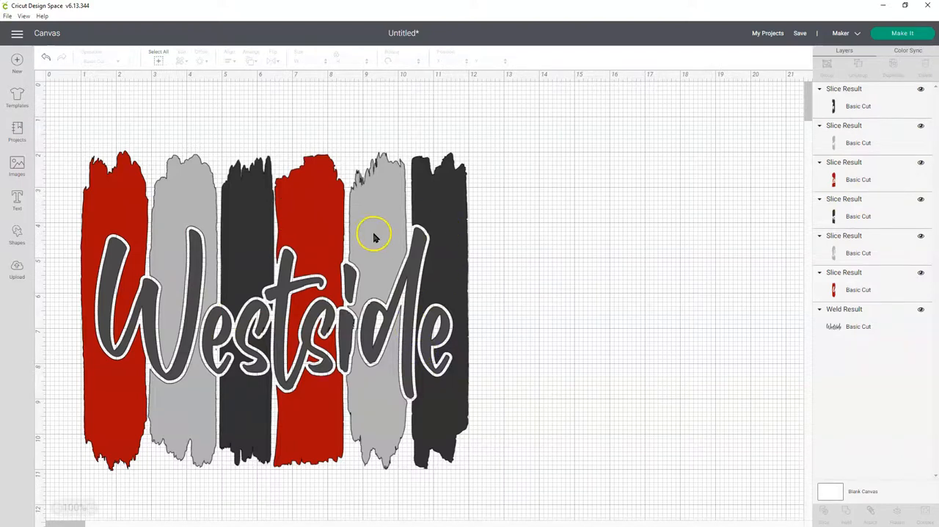
mouse_move(411, 282)
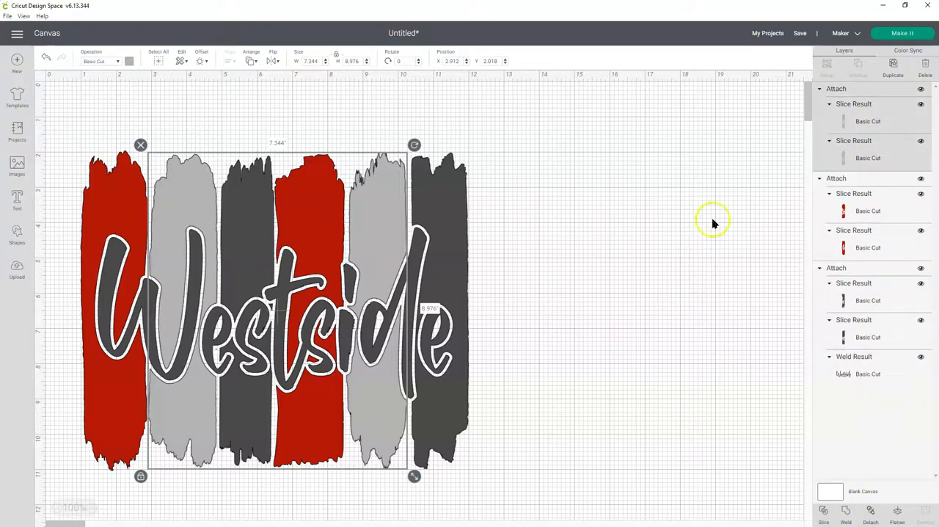
- Deselect the canvas and send the Westside design to the three-mat preparation screen
left_click(713, 221)
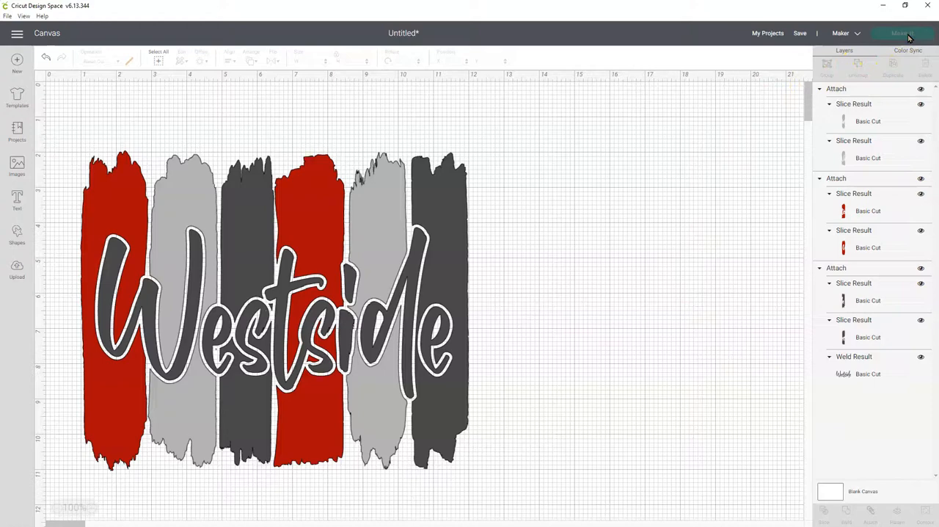
left_click(902, 33)
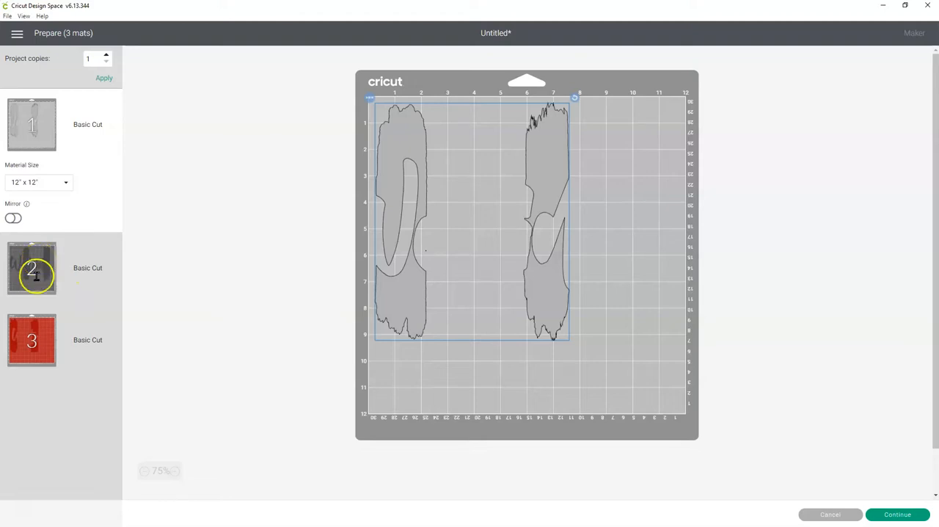
mouse_move(31, 307)
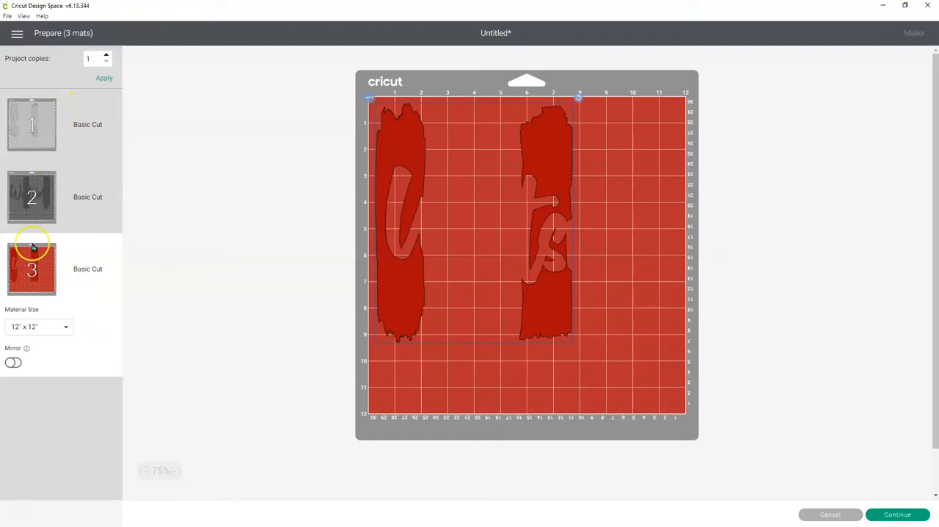
mouse_move(86, 234)
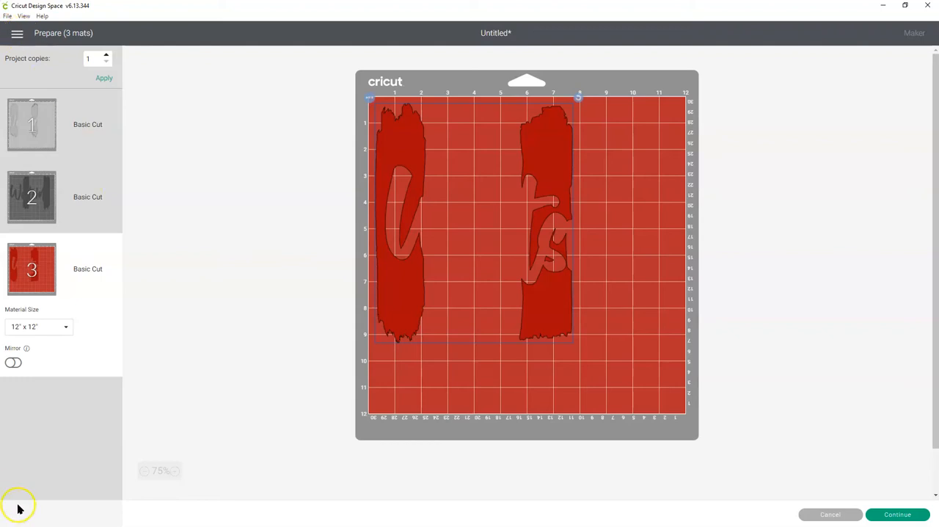
mouse_move(39, 455)
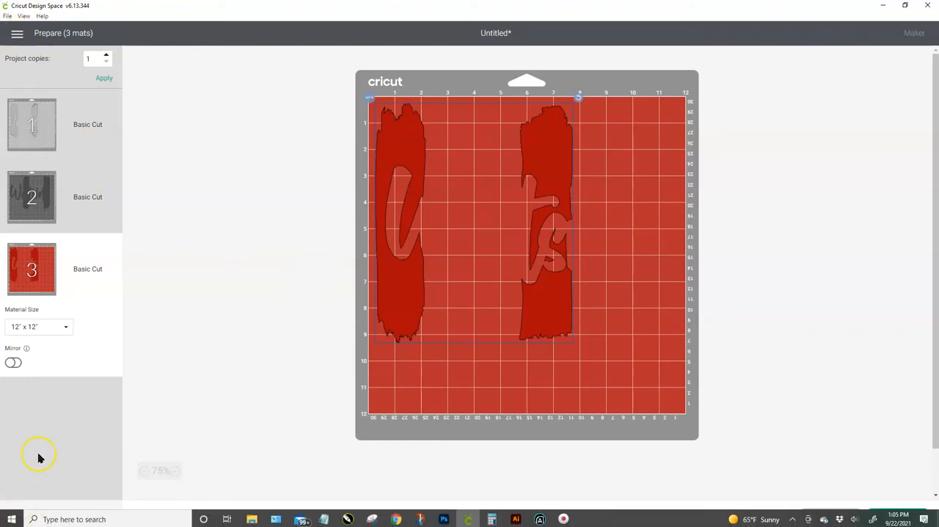